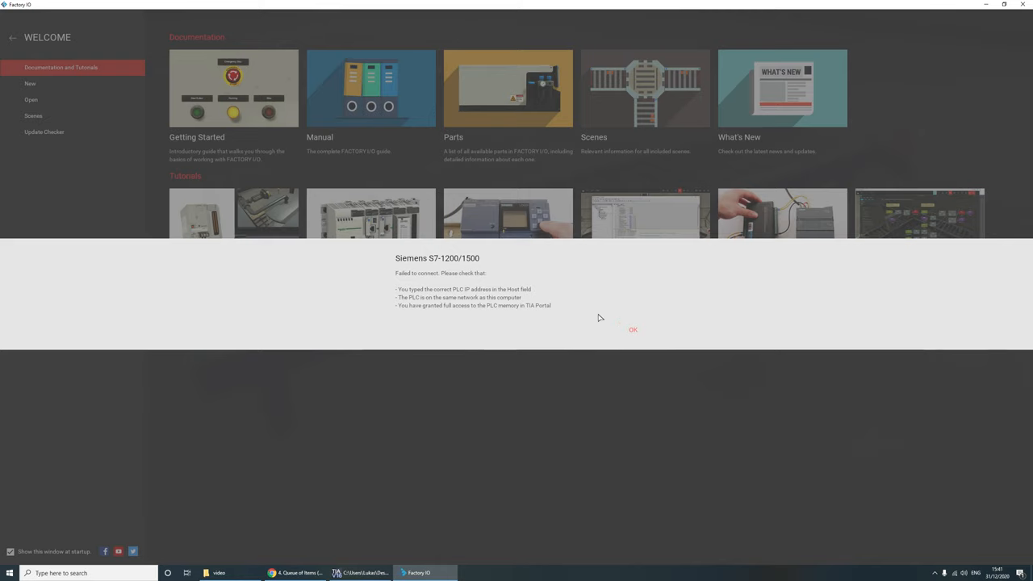
# Step: Dismiss the 'Failed to connect' Siemens S7-1200/1500 driver error message
pyautogui.click(633, 330)
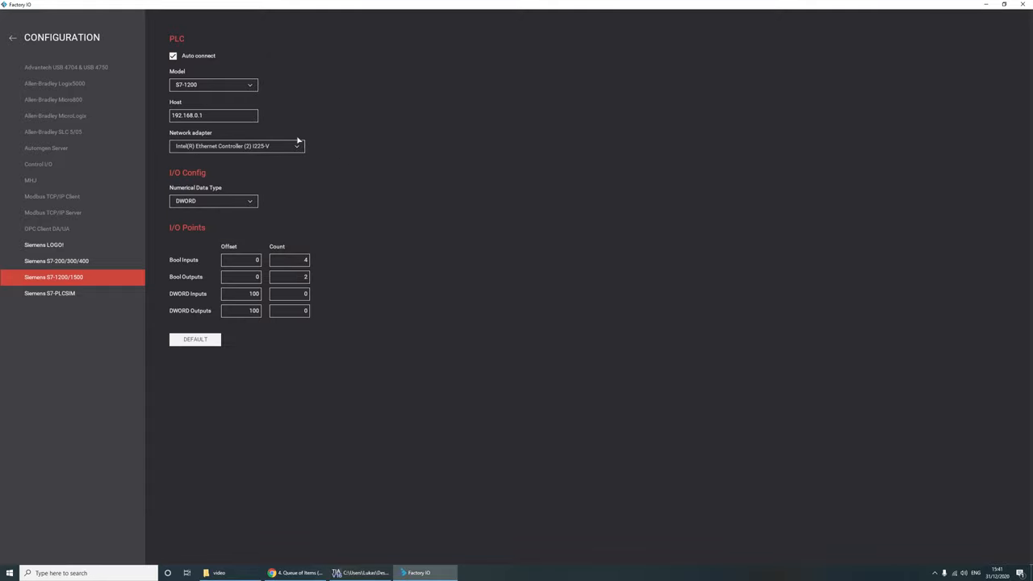
pyautogui.moveTo(13, 39)
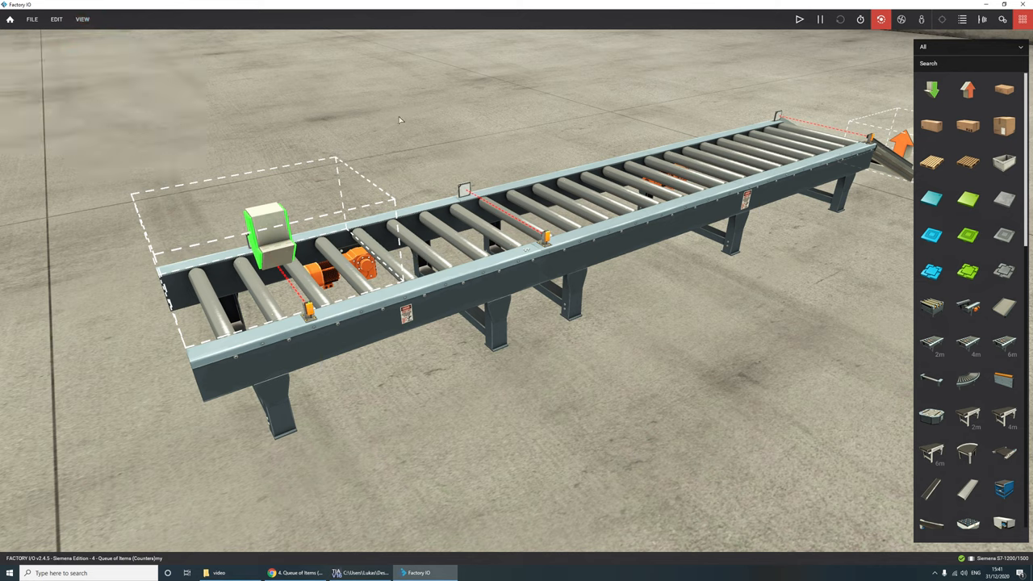
# Step: Restore the Factory IO window down so the desktop shows around the conveyor scene
pyautogui.click(1001, 5)
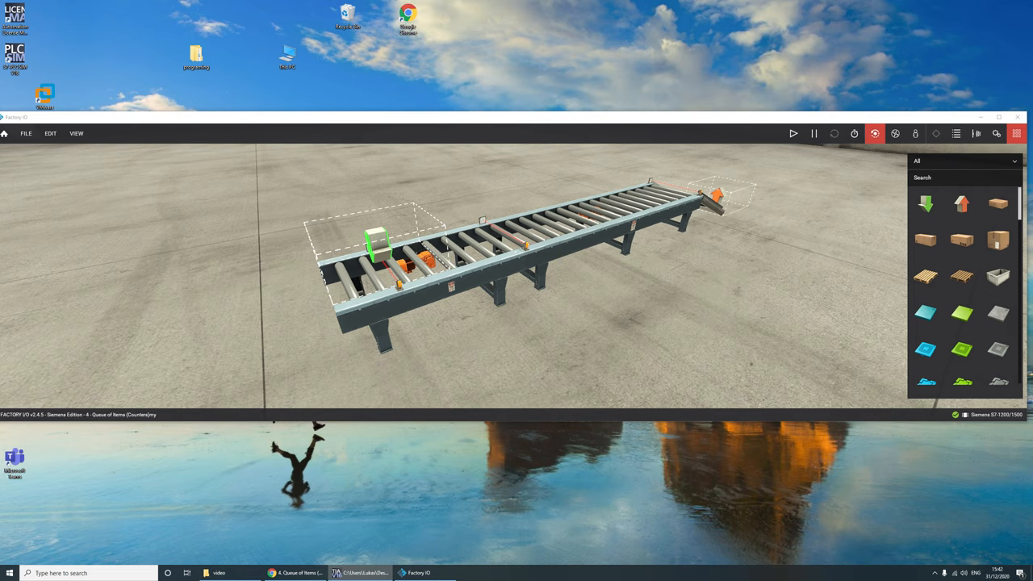